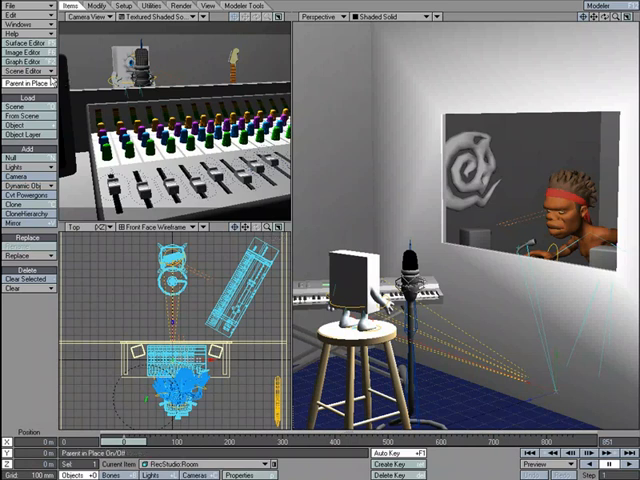
Step: Open the Scene Editor from Layout's left toolbar to show the item keyframes
click(28, 43)
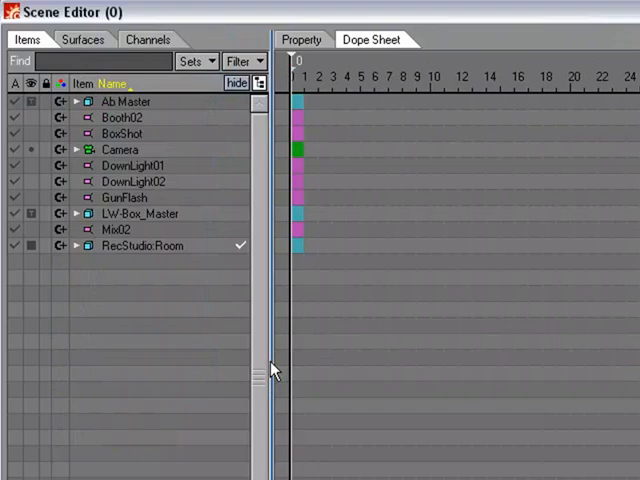
mouse_move(263, 357)
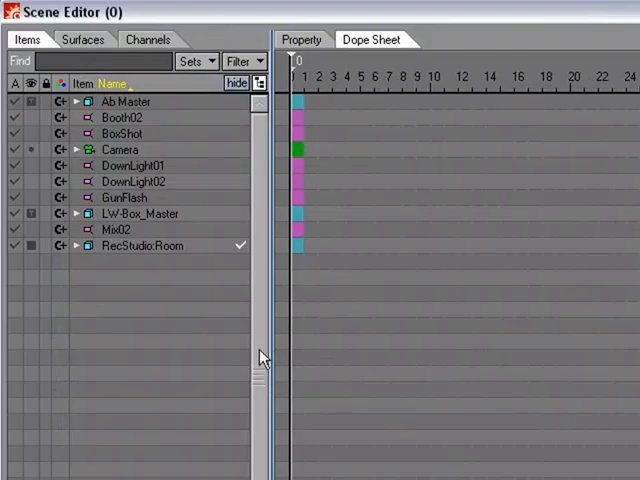
mouse_move(72, 107)
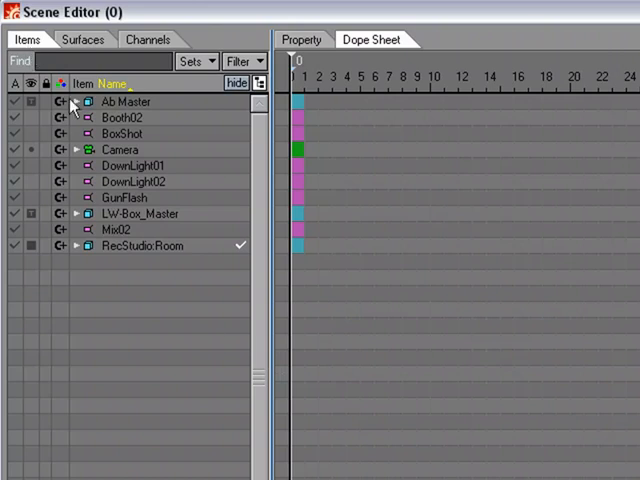
mouse_move(143, 120)
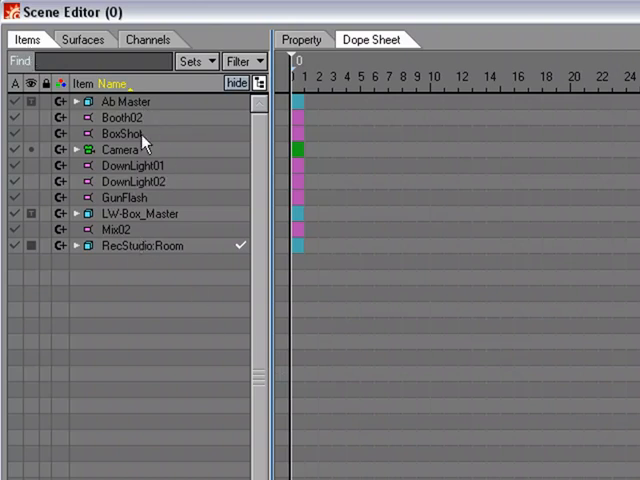
mouse_move(318, 70)
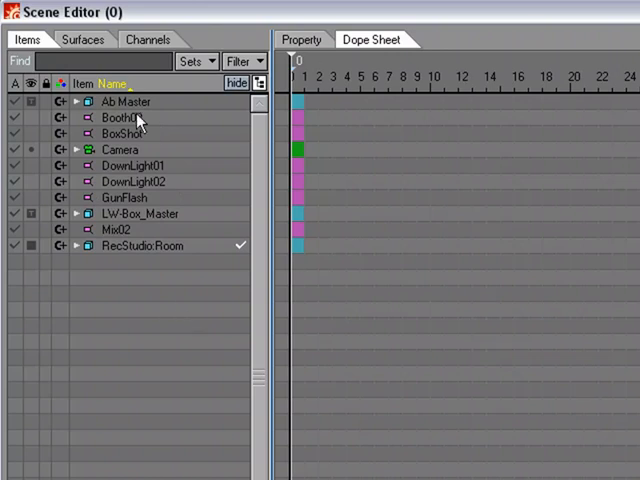
mouse_move(172, 198)
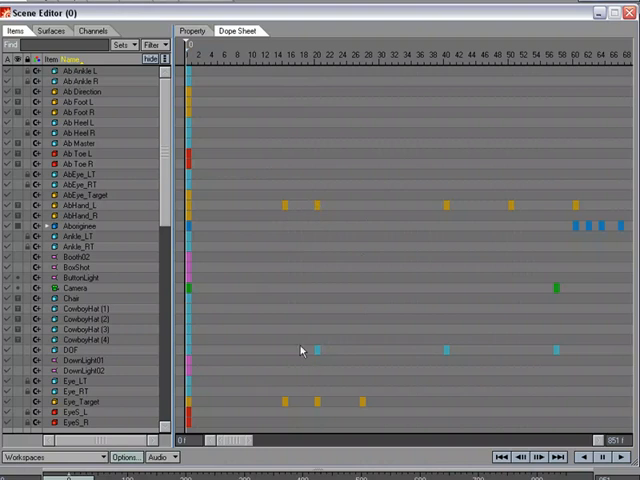
Step: Expand Aborigenee's bone list and scroll down through its bones
click(85, 225)
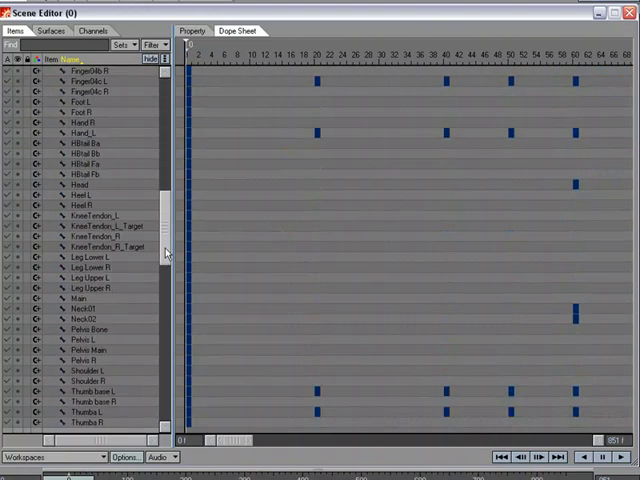
scroll(down, 3)
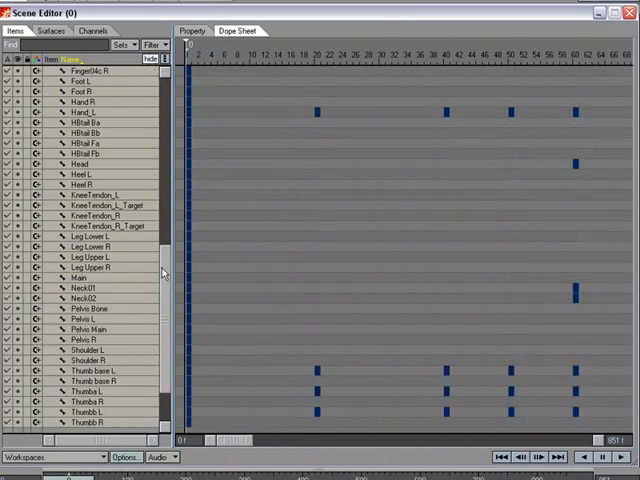
scroll(down, 3)
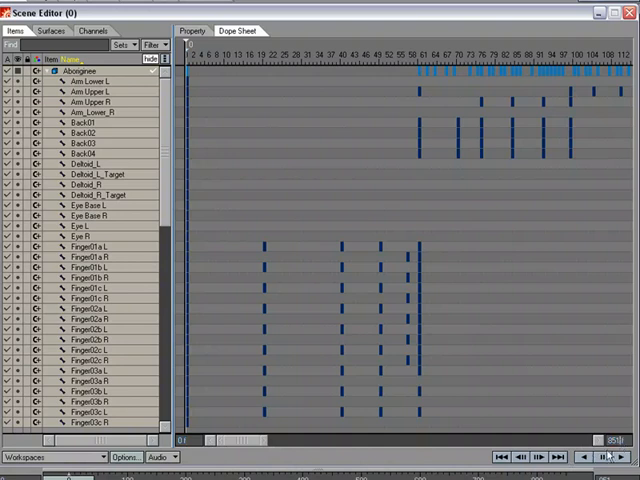
mouse_move(315, 300)
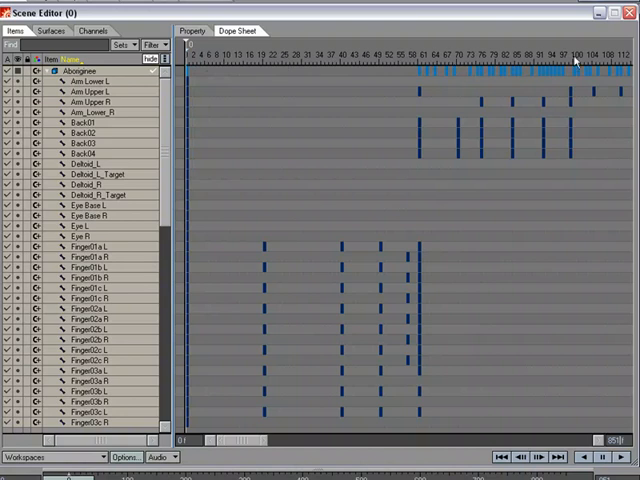
mouse_move(449, 67)
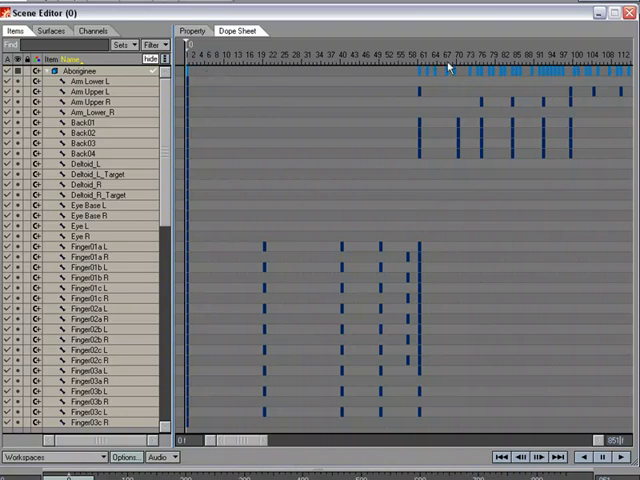
Step: Select the Finger01a L track, whose keys span frames 19 to 61
click(445, 56)
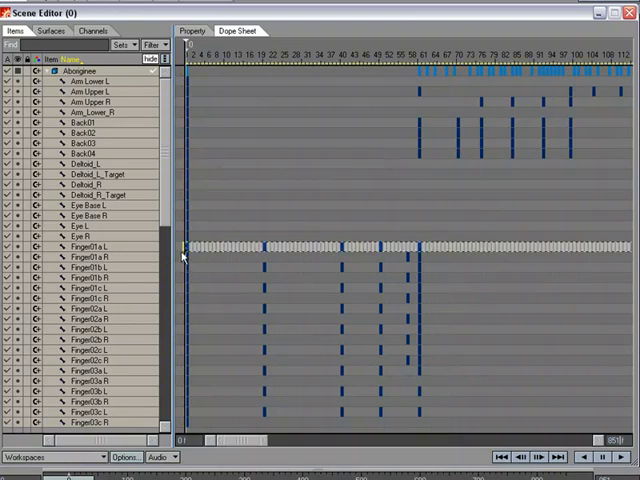
mouse_move(333, 255)
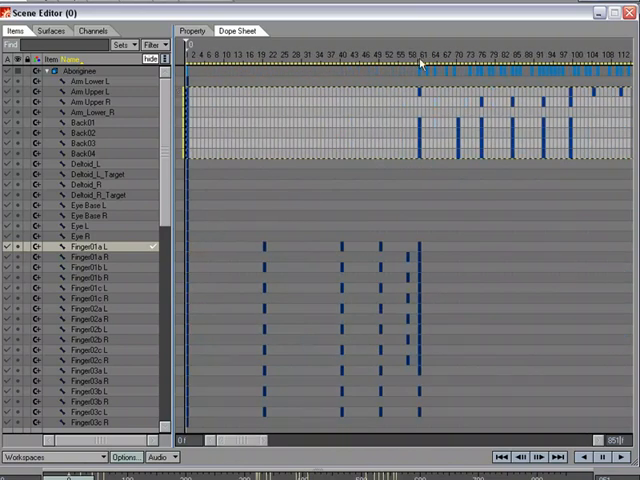
Step: Select frames 67 to 99 across all tracks from the timeline ruler
click(420, 52)
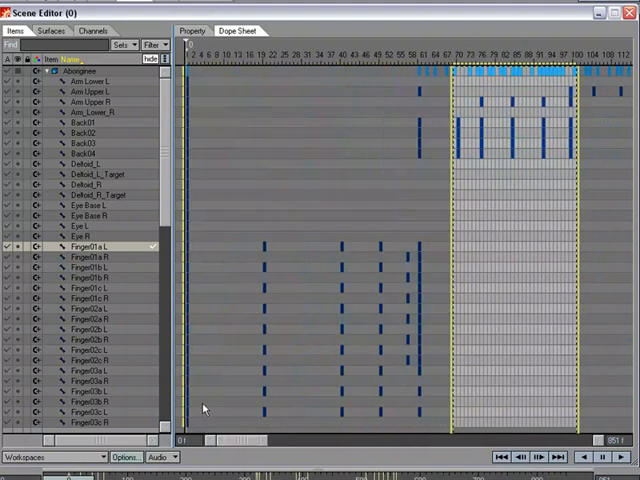
mouse_move(200, 190)
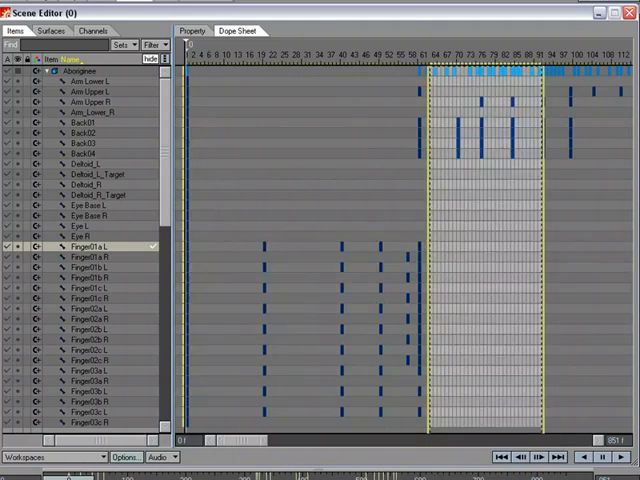
Step: Scroll to the finger bones and box-select their keys from frame 19 to 61
scroll(down, 3)
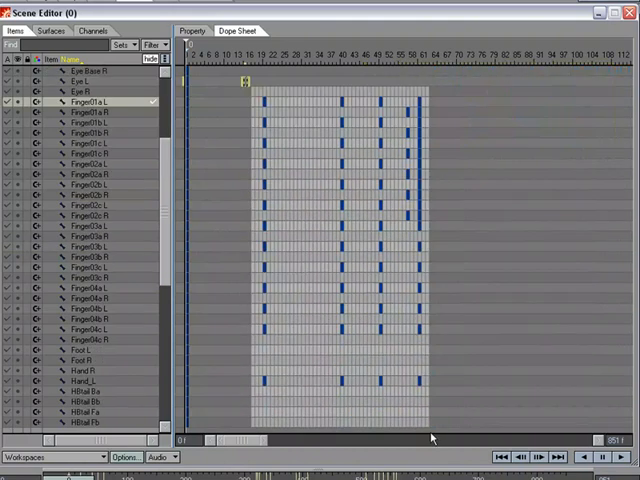
drag(245, 85, 435, 395)
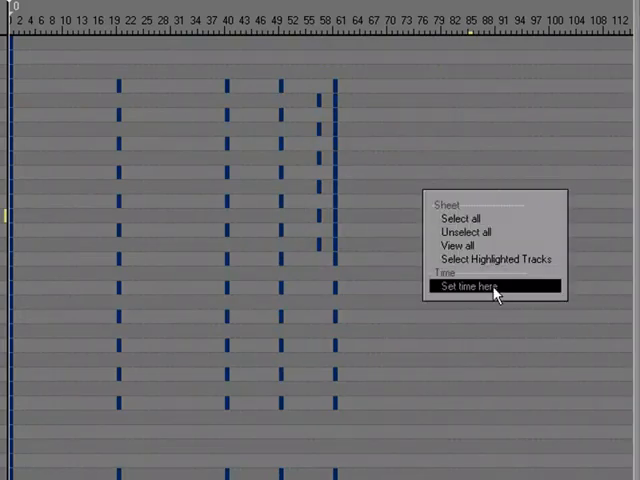
Step: Move the current time to frame 90 and fit all keyframes into the sheet
click(473, 288)
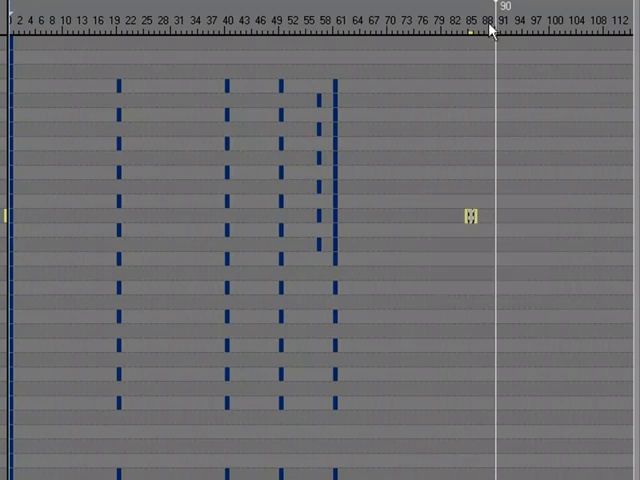
right_click(475, 275)
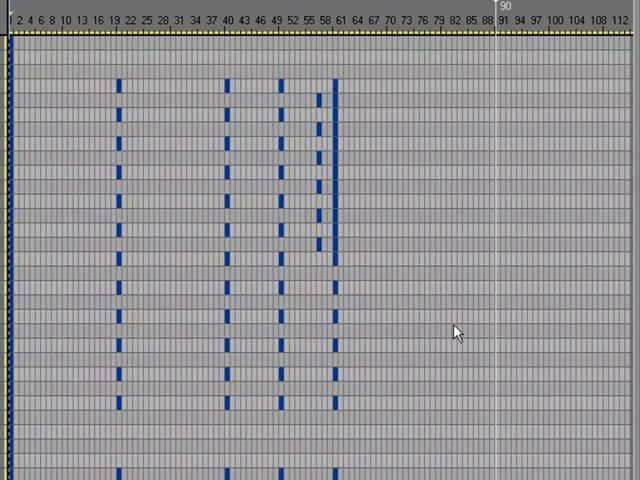
right_click(456, 330)
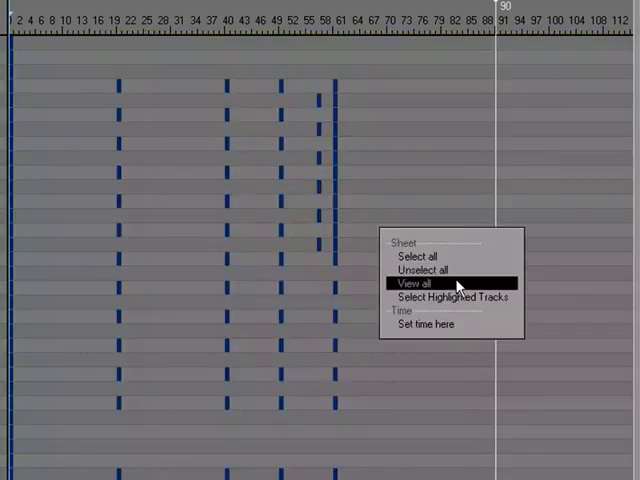
click(417, 284)
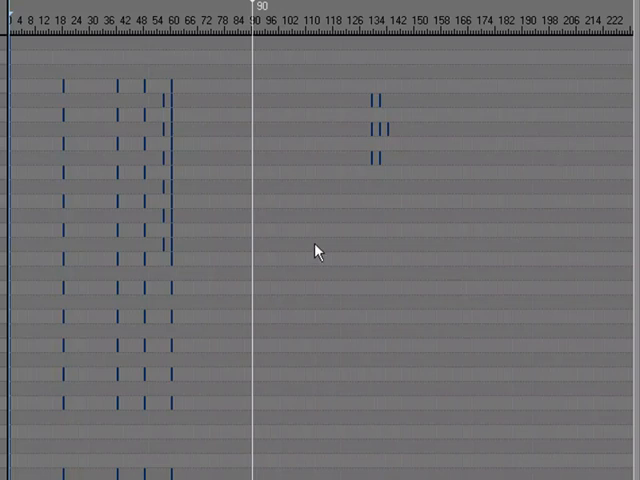
Step: Select all keys on the highlighted tracks and zoom the sheet to the selection
right_click(343, 234)
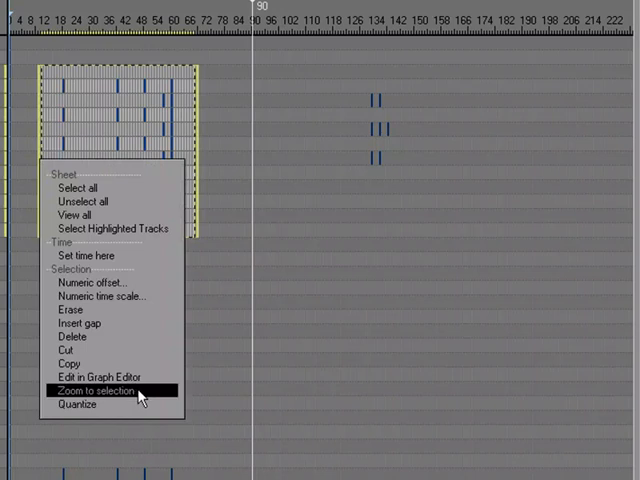
click(104, 390)
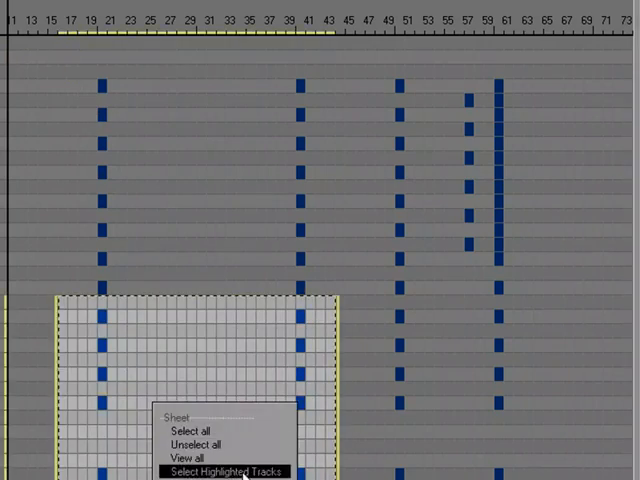
click(224, 472)
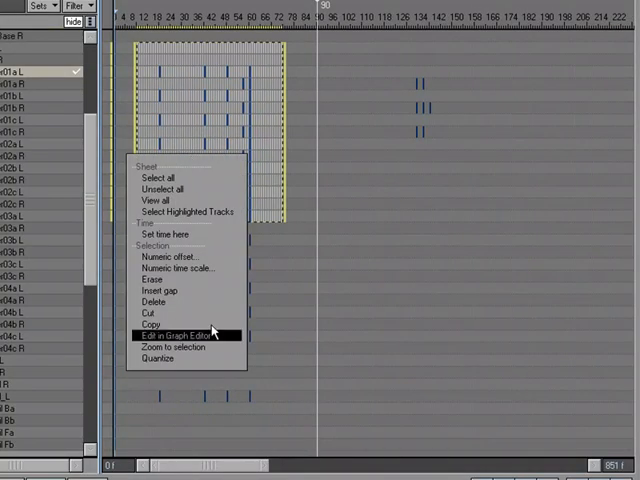
click(175, 333)
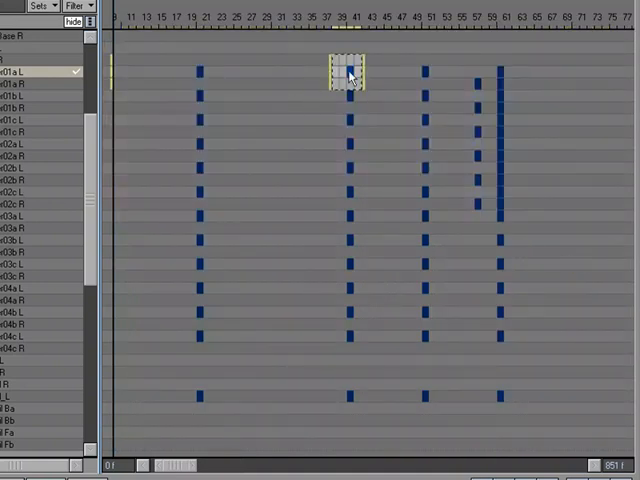
Step: Apply a numeric offset to the selected keys spanning frames 33–69
right_click(350, 72)
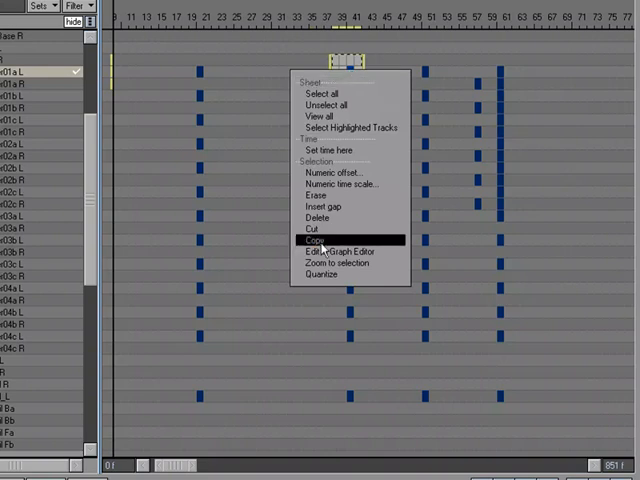
mouse_move(340, 251)
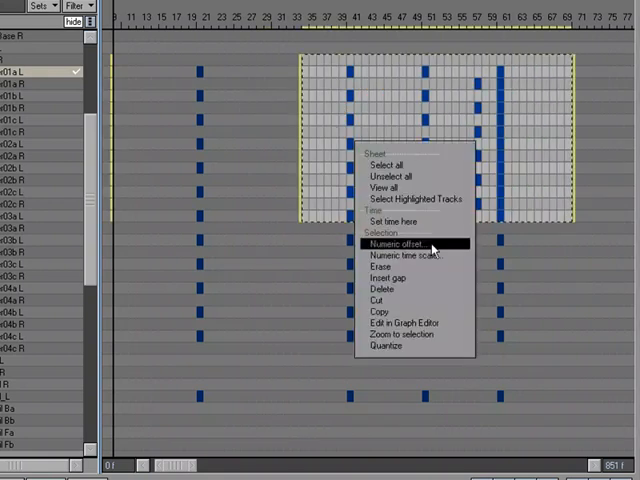
click(395, 243)
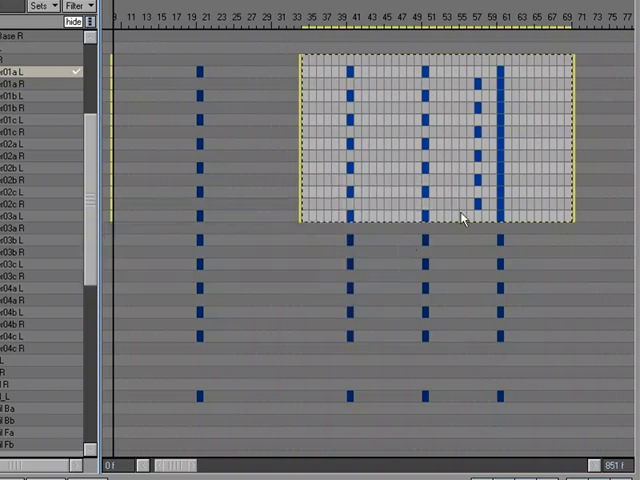
mouse_move(578, 152)
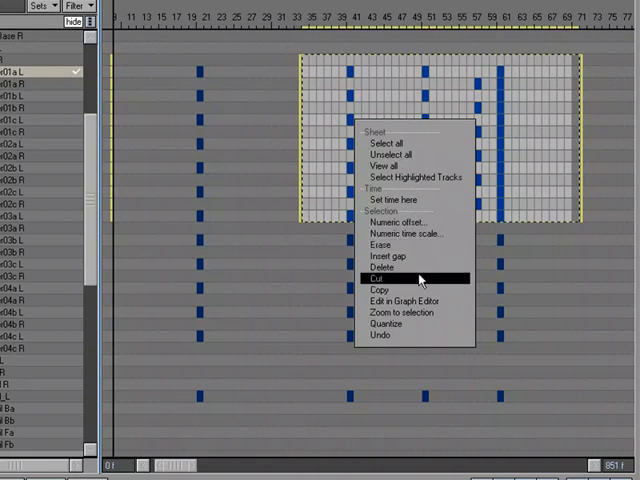
Step: Erase the selected keys in frames 29–55 on the upper finger tracks
click(375, 278)
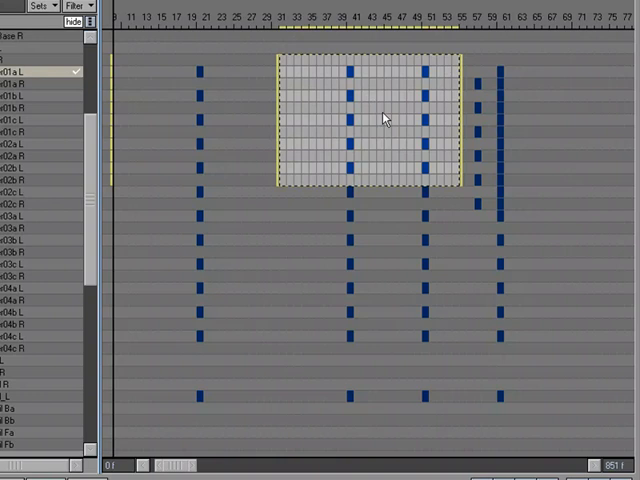
mouse_move(243, 60)
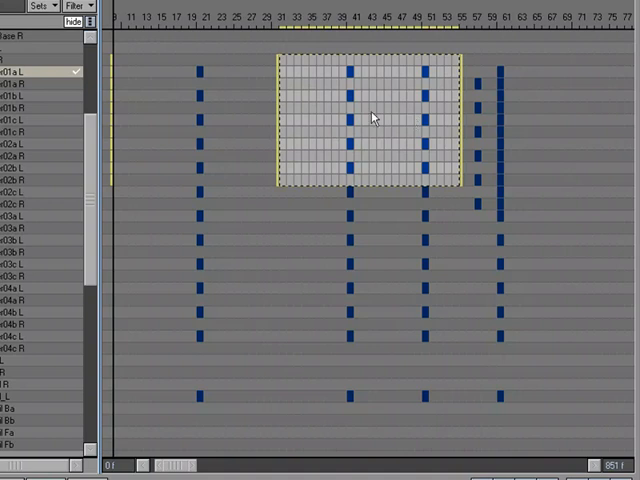
mouse_move(213, 54)
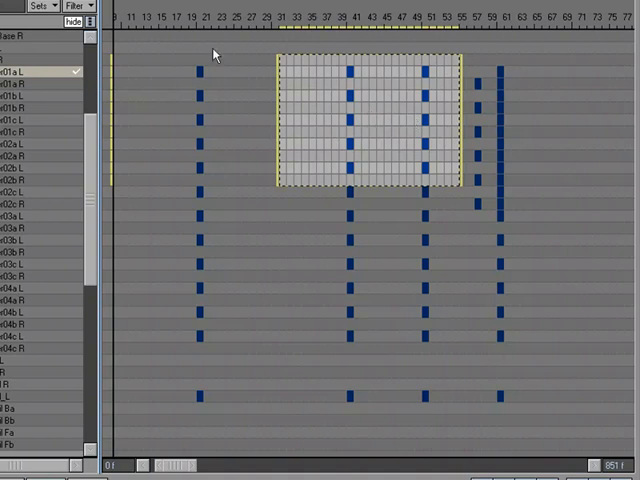
right_click(370, 120)
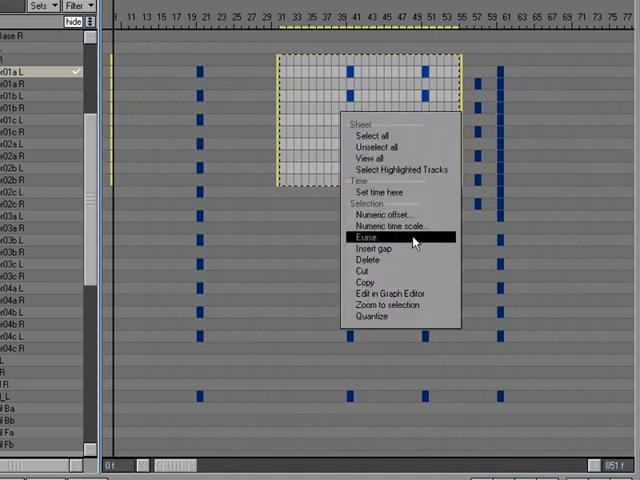
click(367, 237)
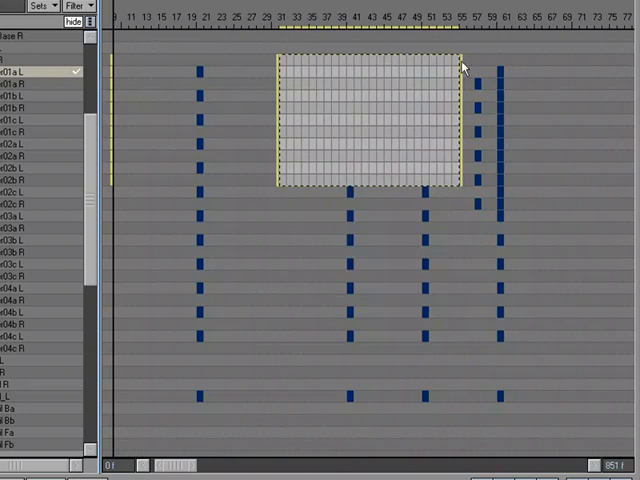
mouse_move(527, 83)
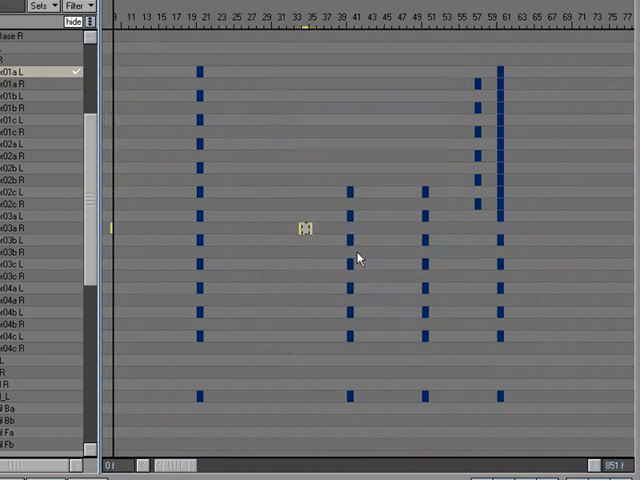
Step: Quantize the keys between frames 35 and 63 on the upper tracks to whole frames
right_click(360, 258)
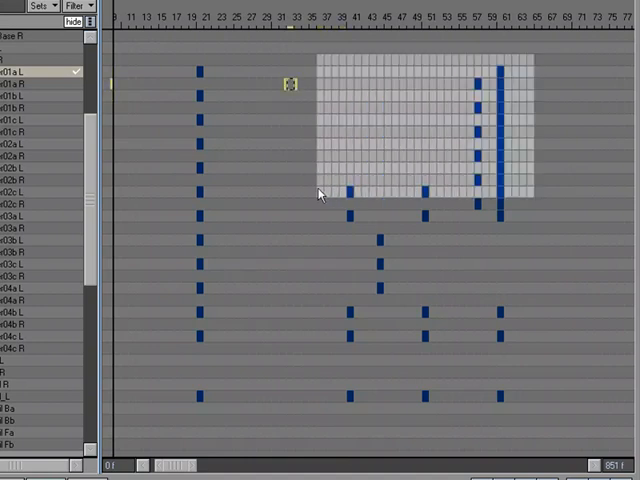
right_click(320, 190)
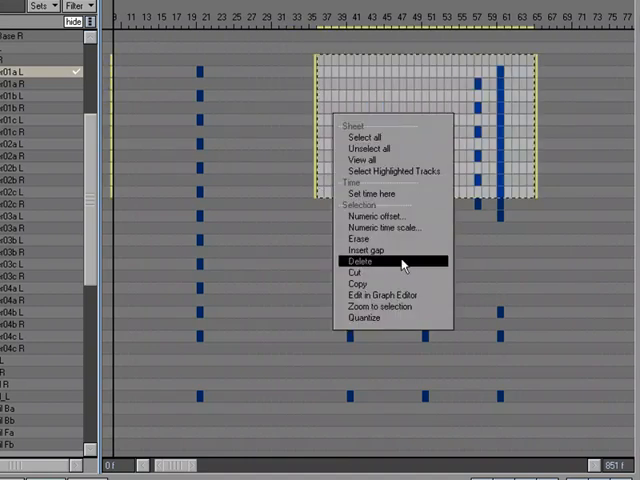
mouse_move(375, 283)
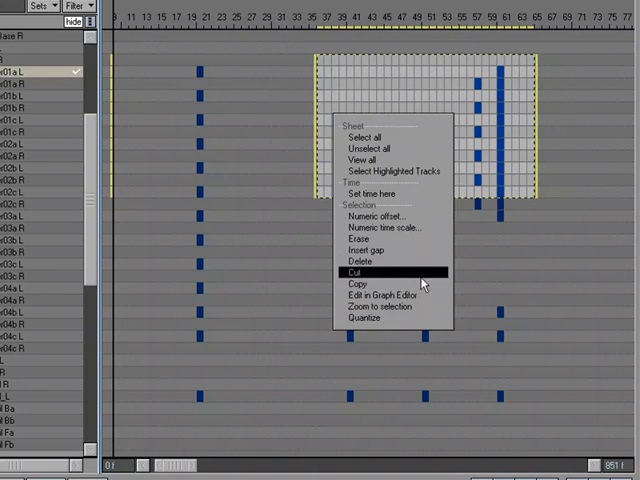
mouse_move(428, 283)
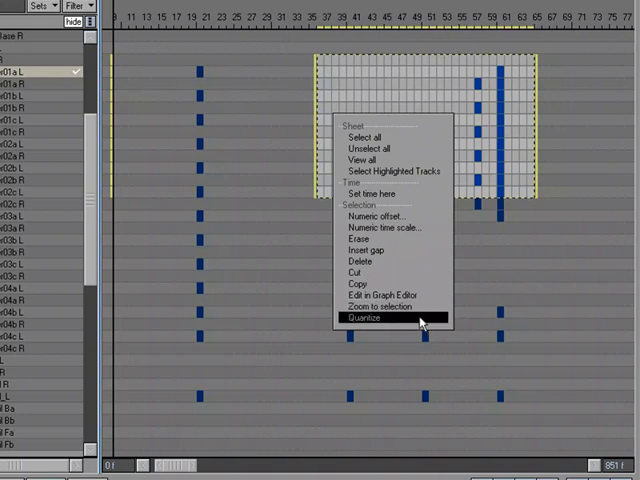
click(363, 319)
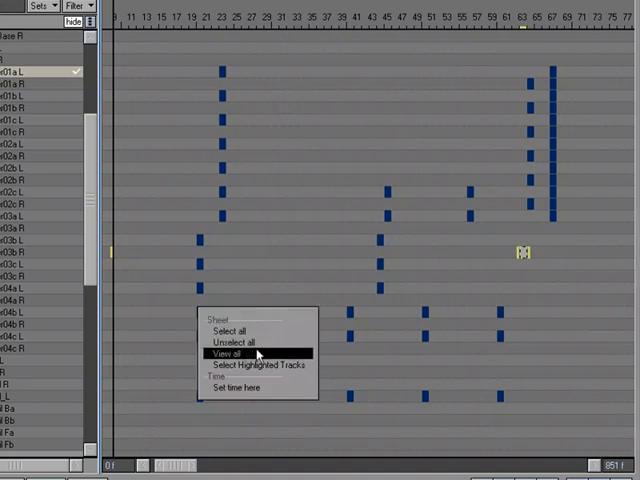
Step: Fit every key into the dope sheet view with View all
click(225, 354)
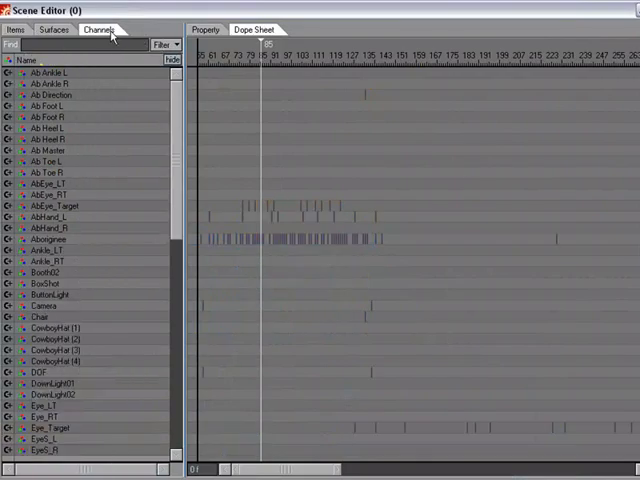
mouse_move(157, 118)
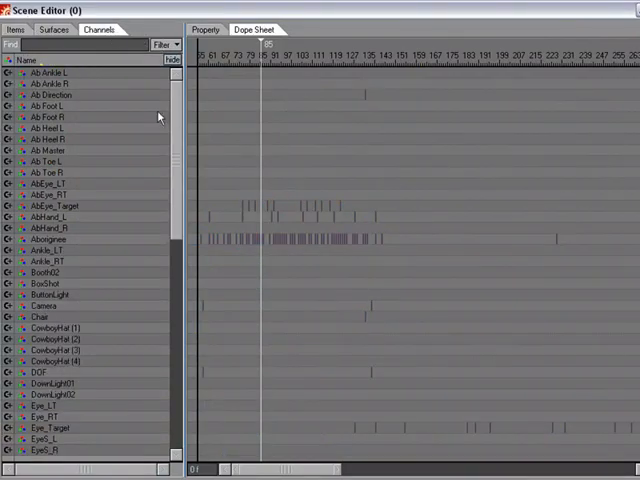
Step: Scroll down the channel list and set the Dope Sheet's horizontal range to frames 25–77
scroll(down, 3)
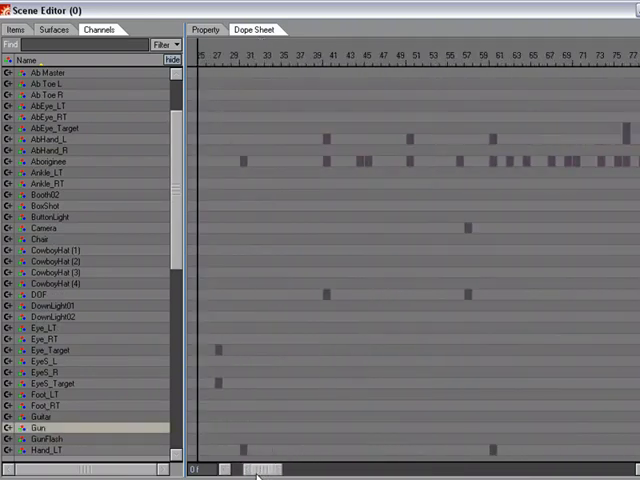
click(8, 427)
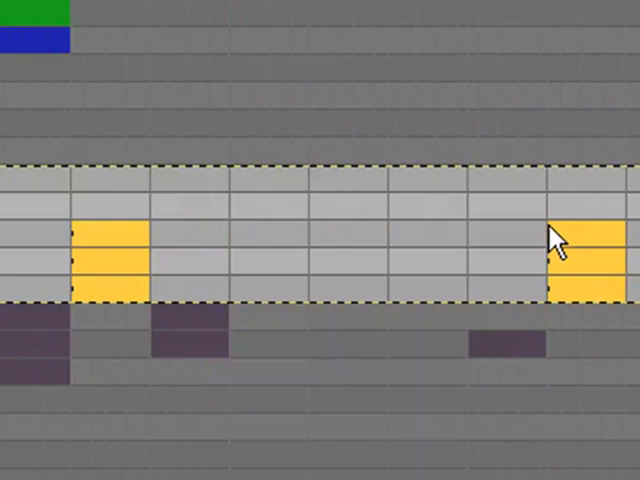
mouse_move(588, 258)
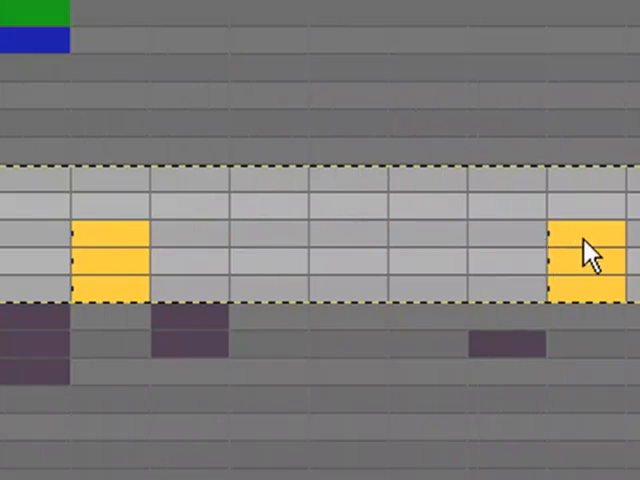